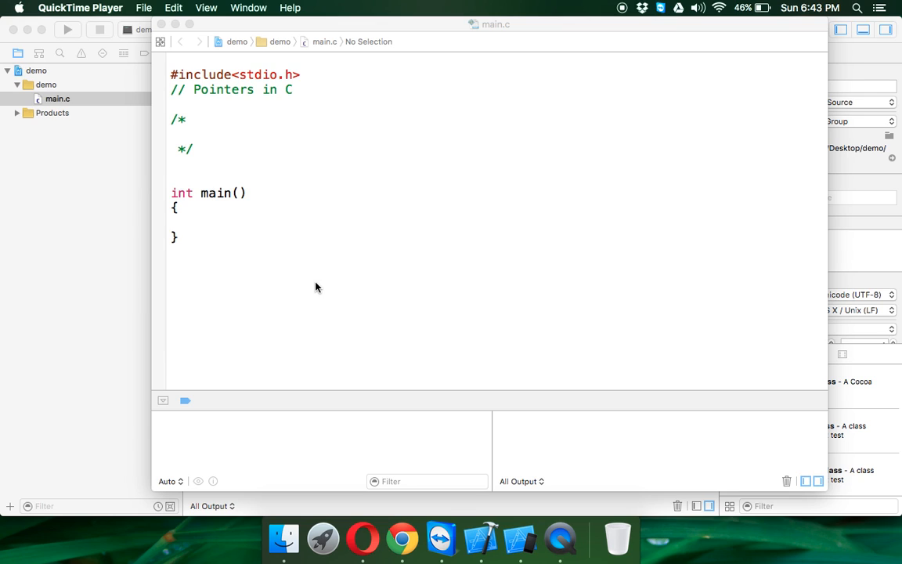
pyautogui.moveTo(467, 151)
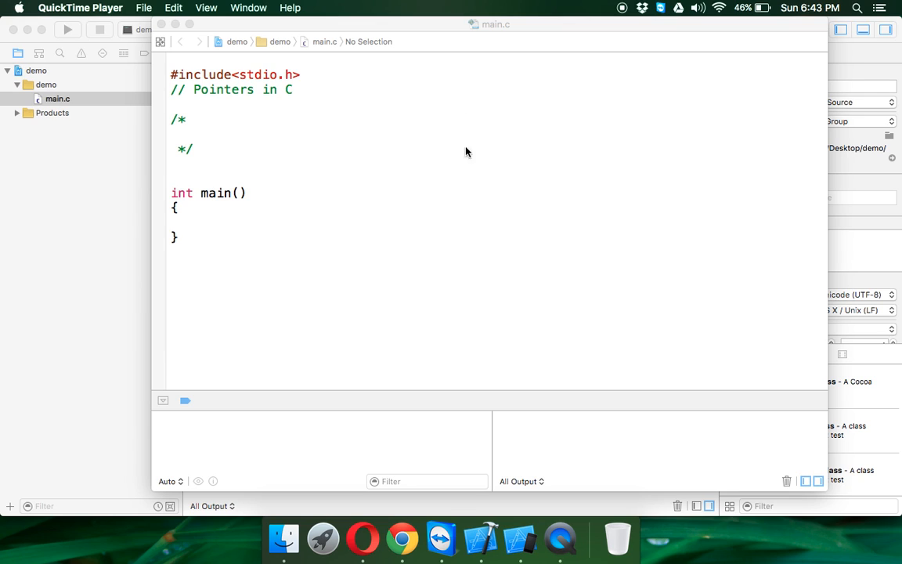
pyautogui.moveTo(217, 129)
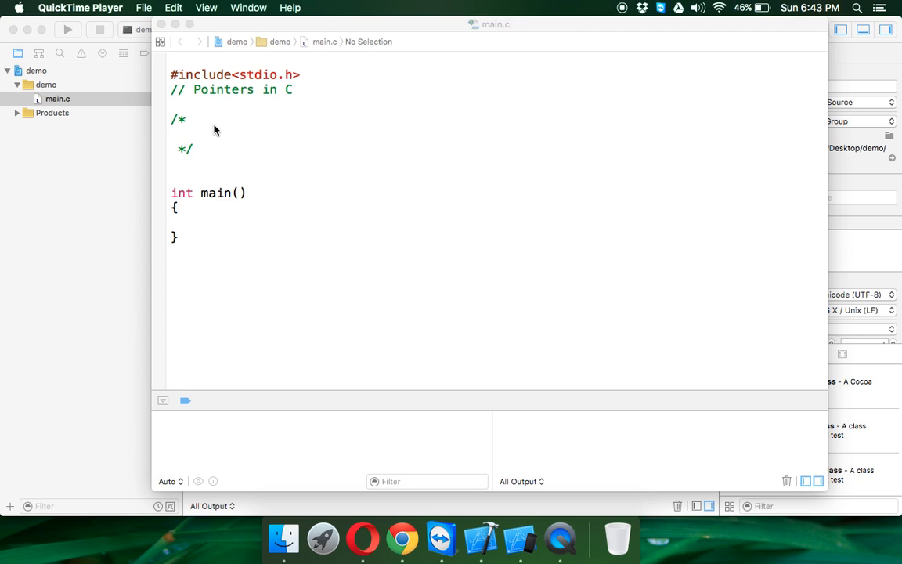
# Step: Bring the Xcode editor with main.c and its empty main function to the front
pyautogui.click(204, 133)
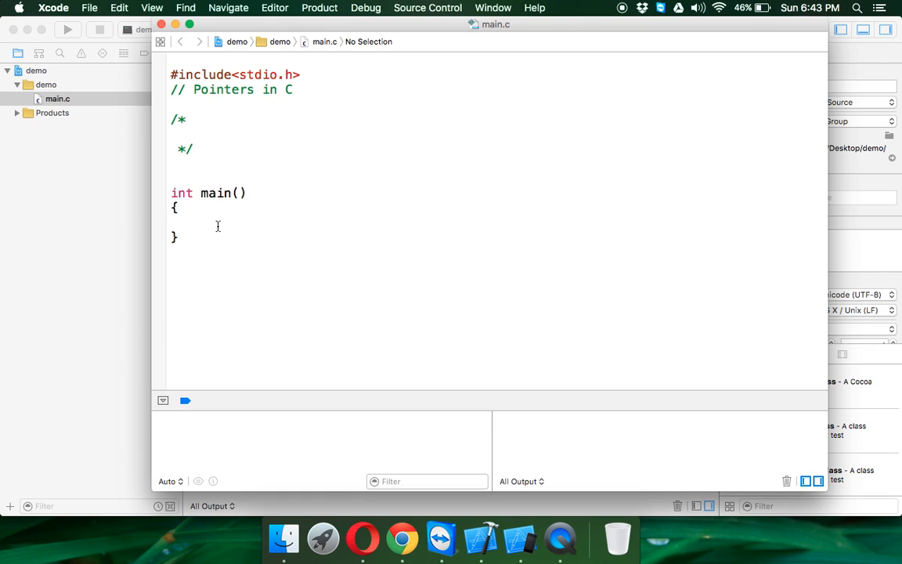
# Step: Declare int i=5 inside main and print it with printf("%d\n",i)
pyautogui.click(211, 223)
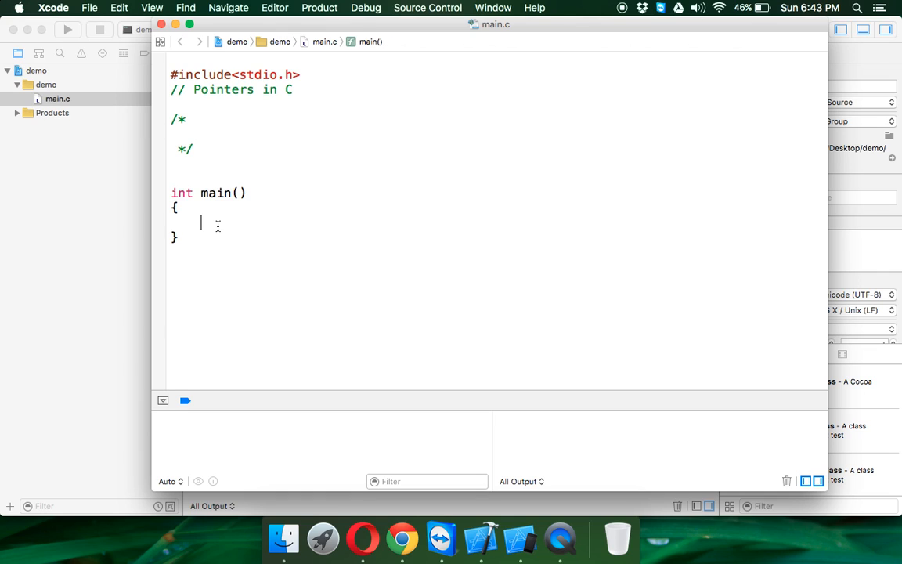
pyautogui.write('int i;')
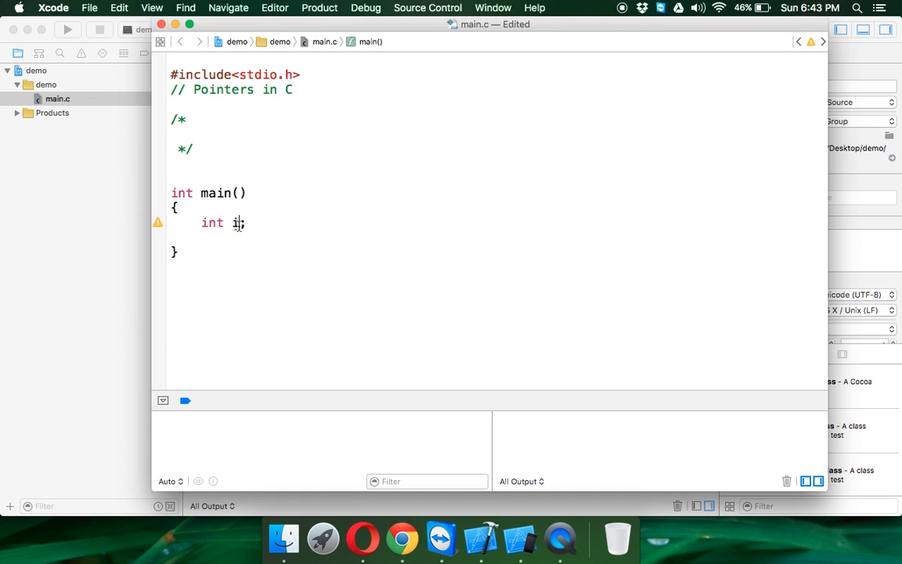
pyautogui.write('=5')
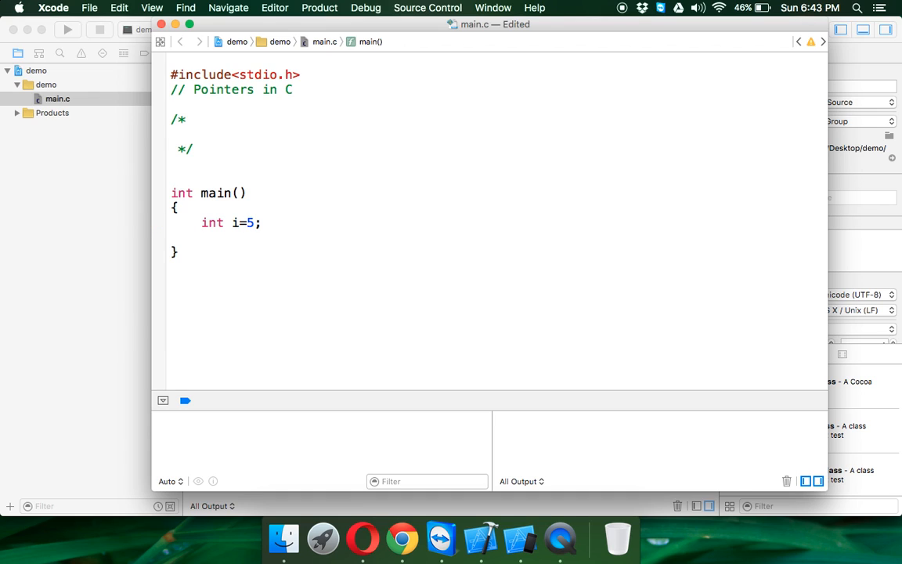
pyautogui.write('printf("%')
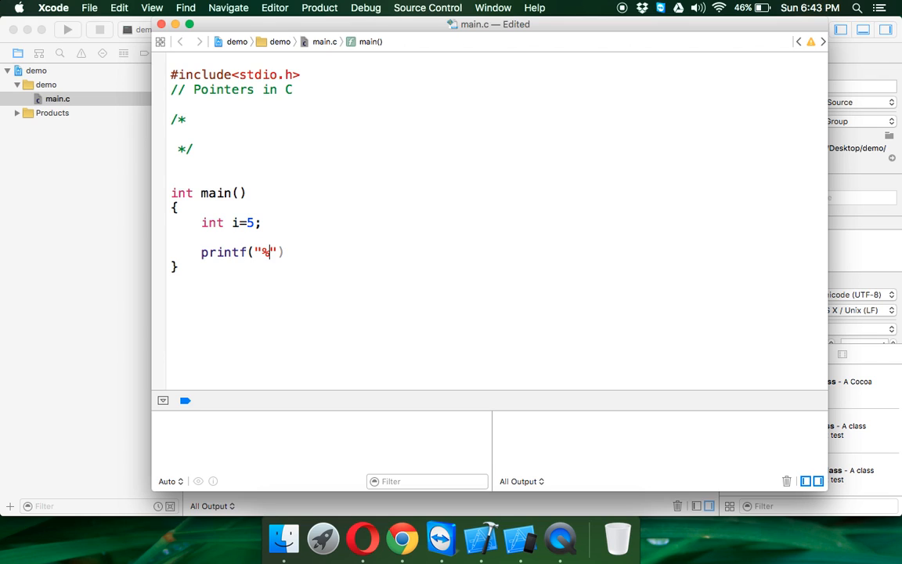
pyautogui.write('d\\n')
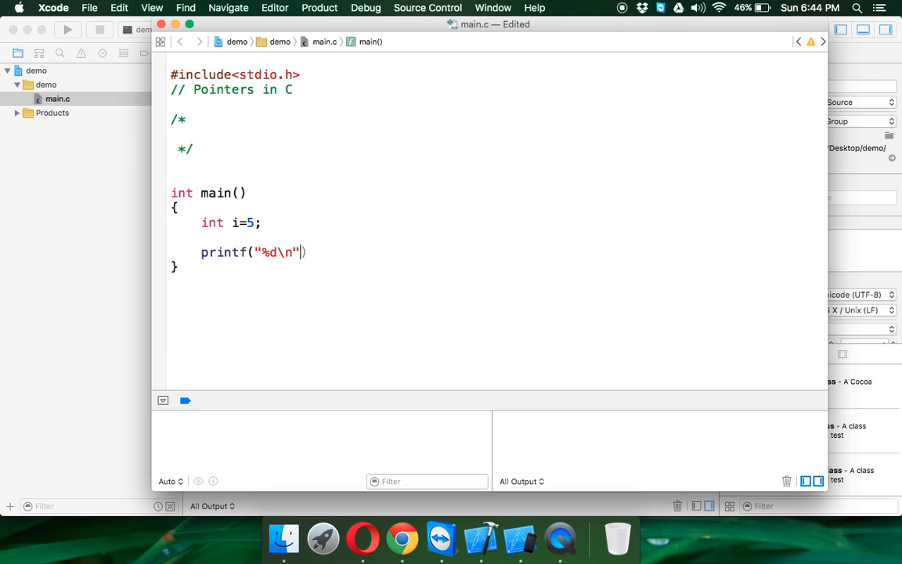
pyautogui.write(',i);')
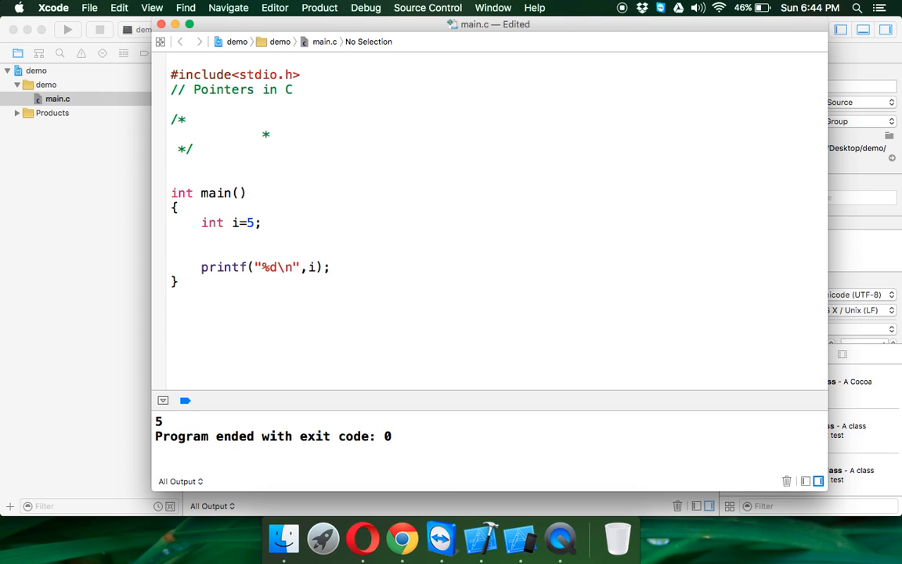
# Step: Add *p to the comment block and declare int *p; below int i=5
pyautogui.write('c')
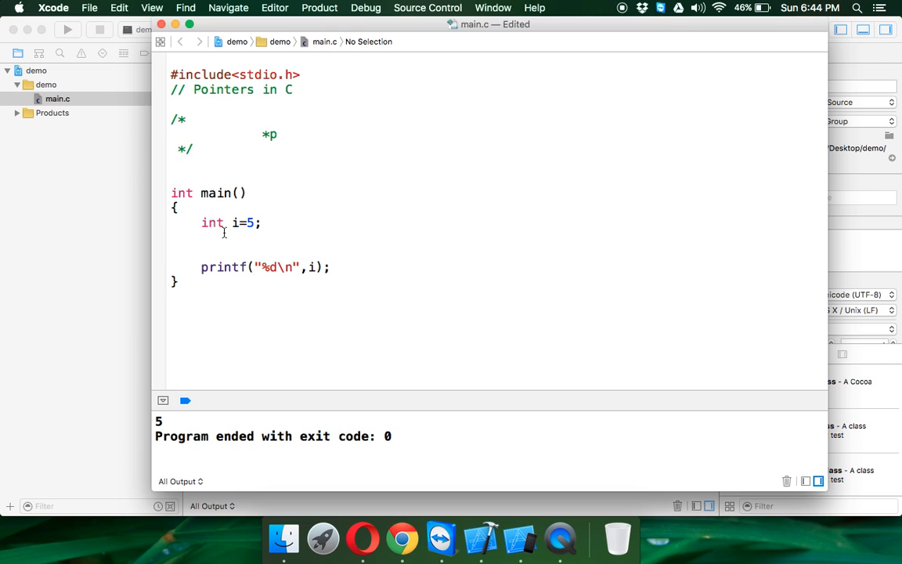
pyautogui.write('int')
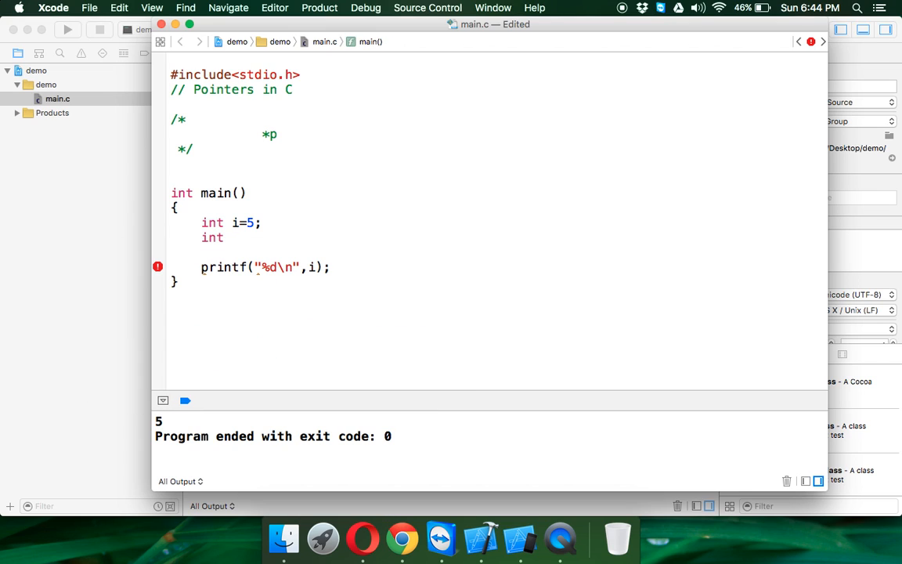
pyautogui.doubleClick(212, 236)
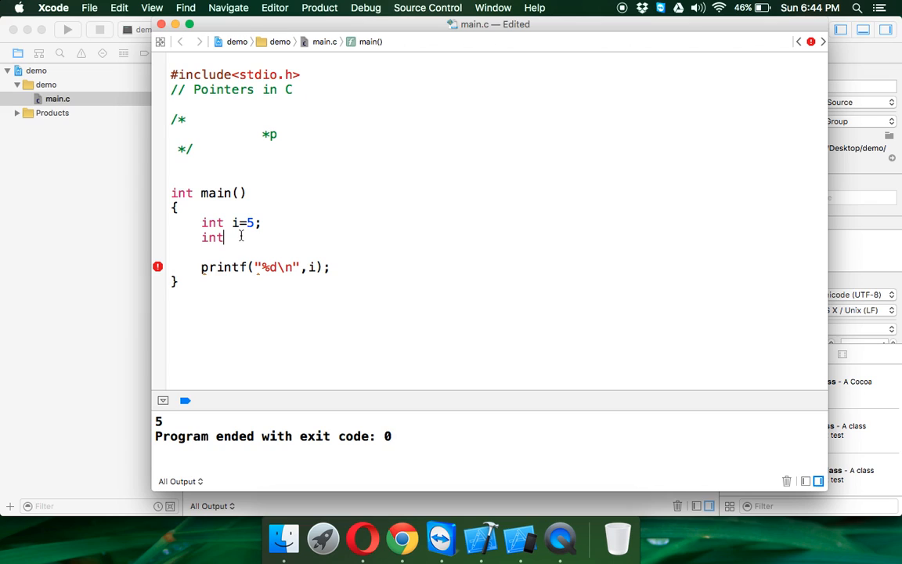
pyautogui.write('*')
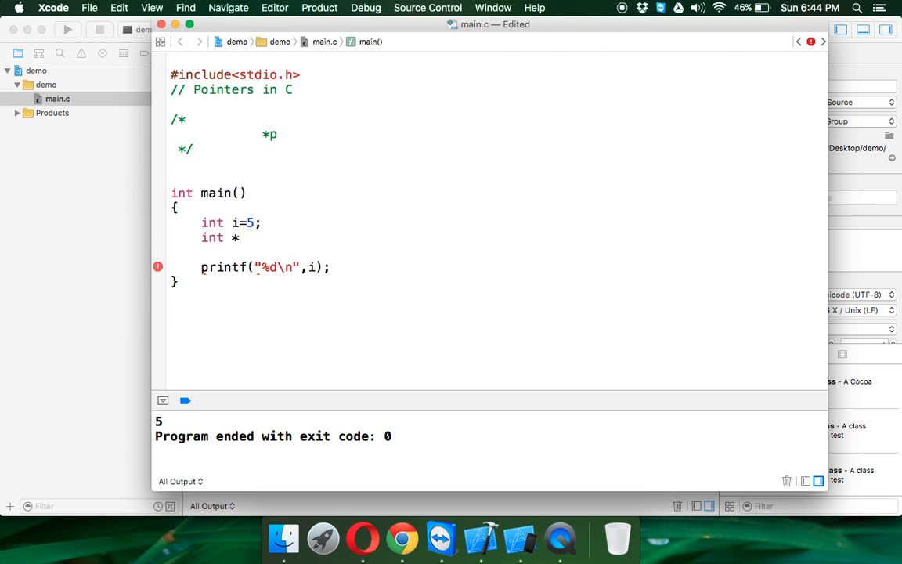
pyautogui.write('p;')
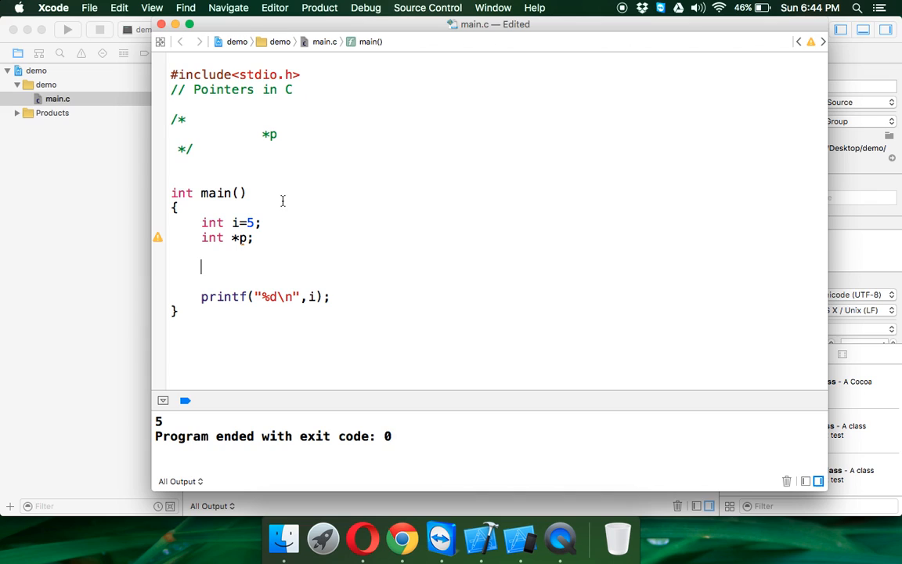
# Step: Extend the comment to read '*p address of a variable'
pyautogui.click(277, 134)
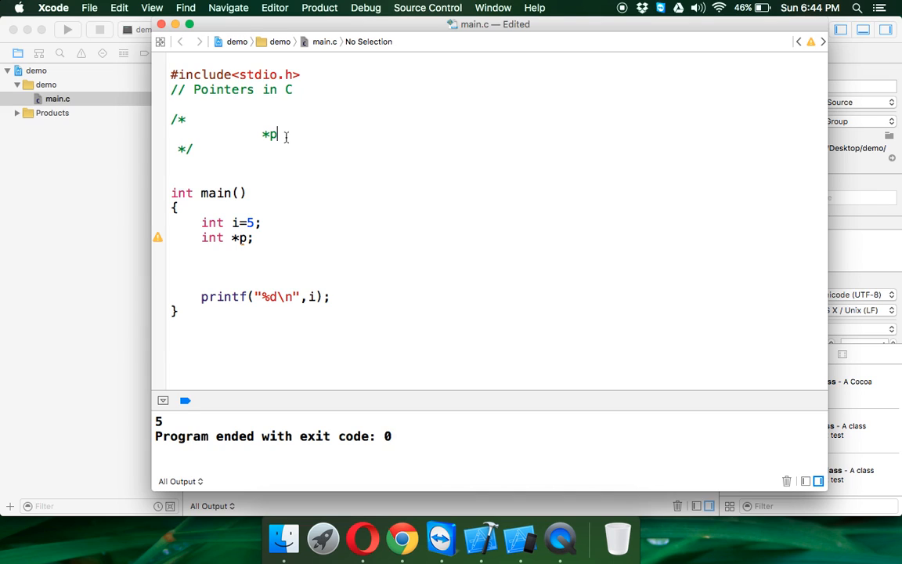
pyautogui.write('a')
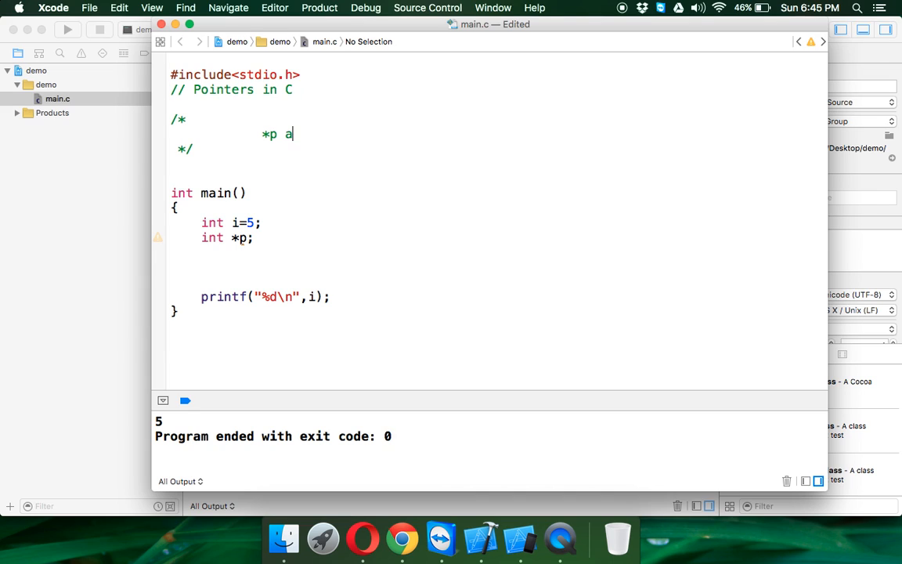
pyautogui.write('ddress o')
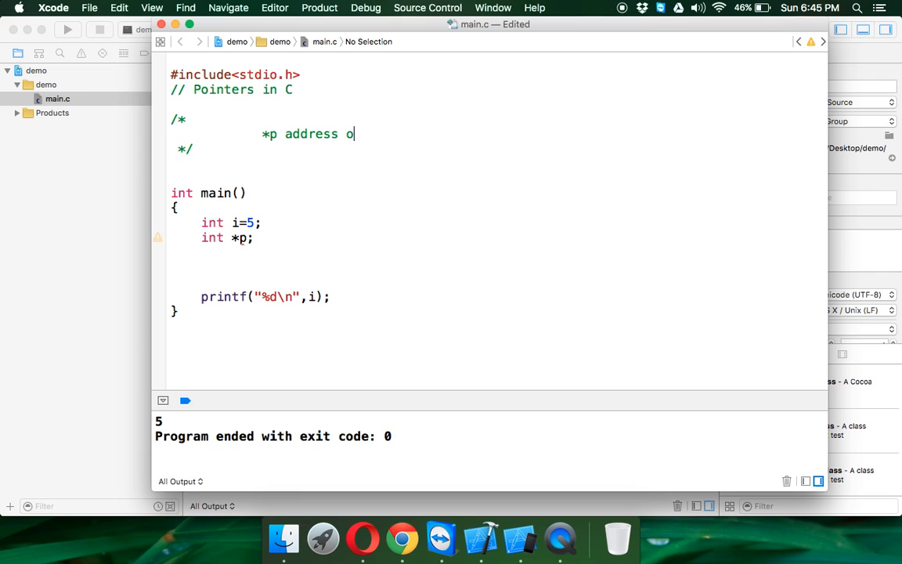
pyautogui.write('f a vair')
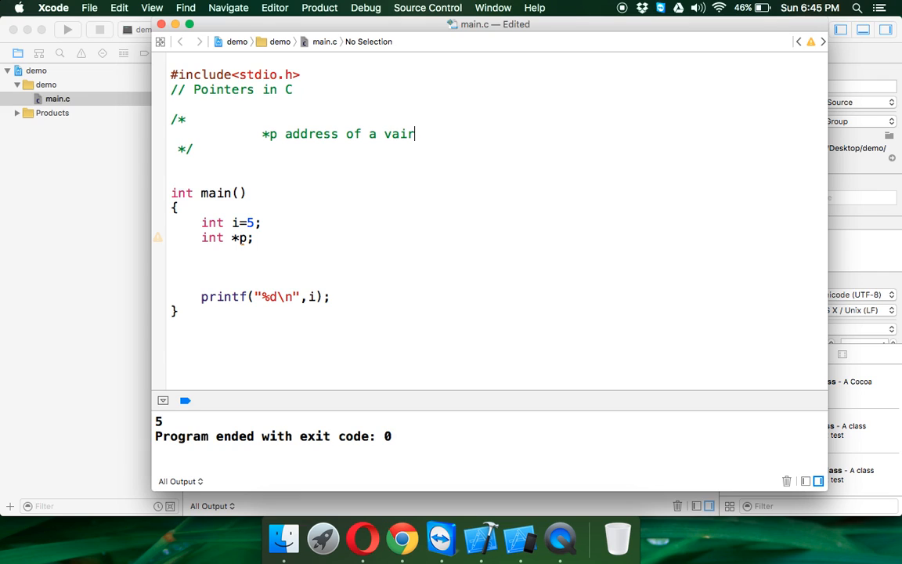
pyautogui.write('able')
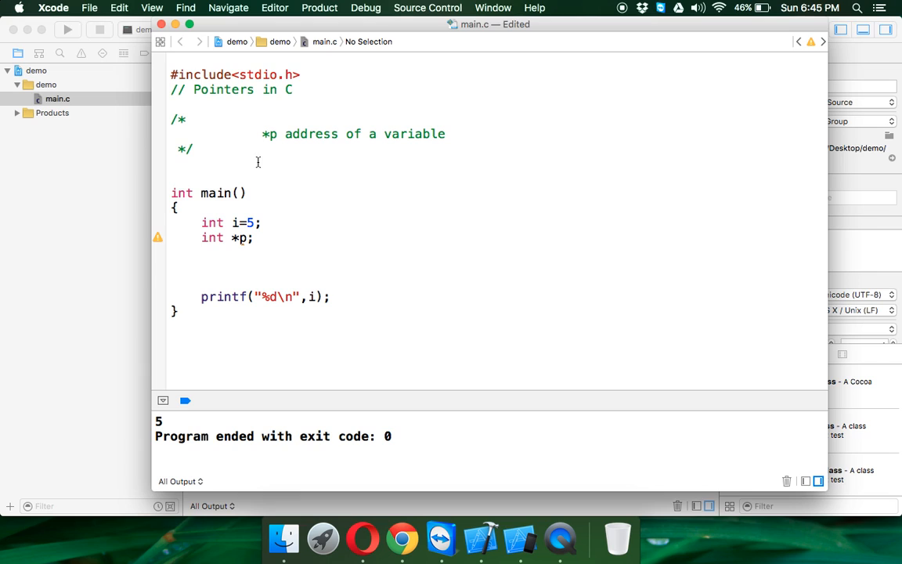
# Step: Assign p = &i below the pointer declaration
pyautogui.write('p')
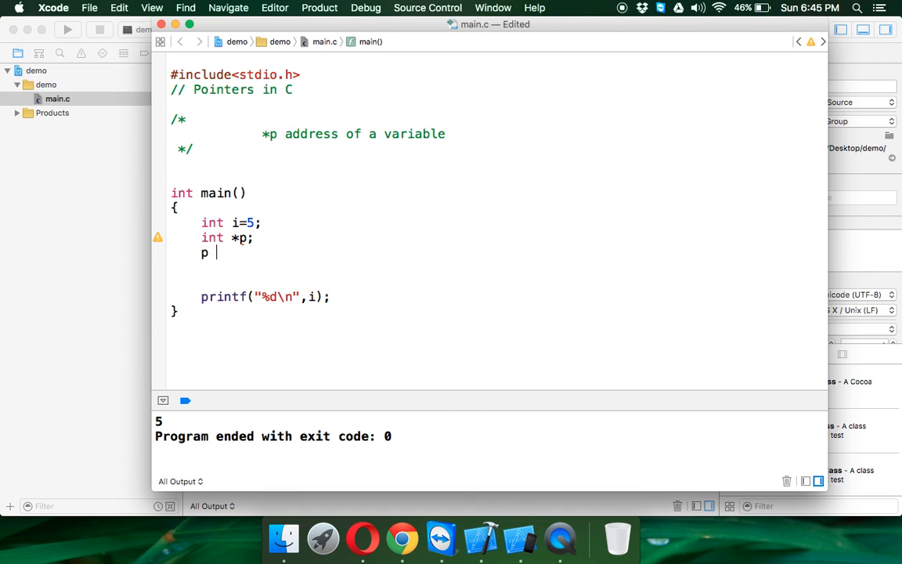
pyautogui.write('=')
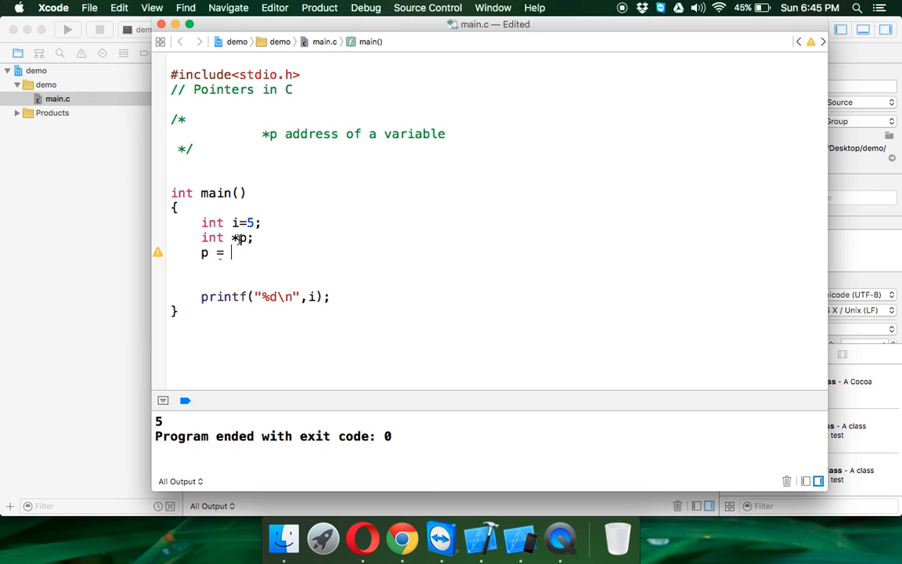
pyautogui.write('&i;')
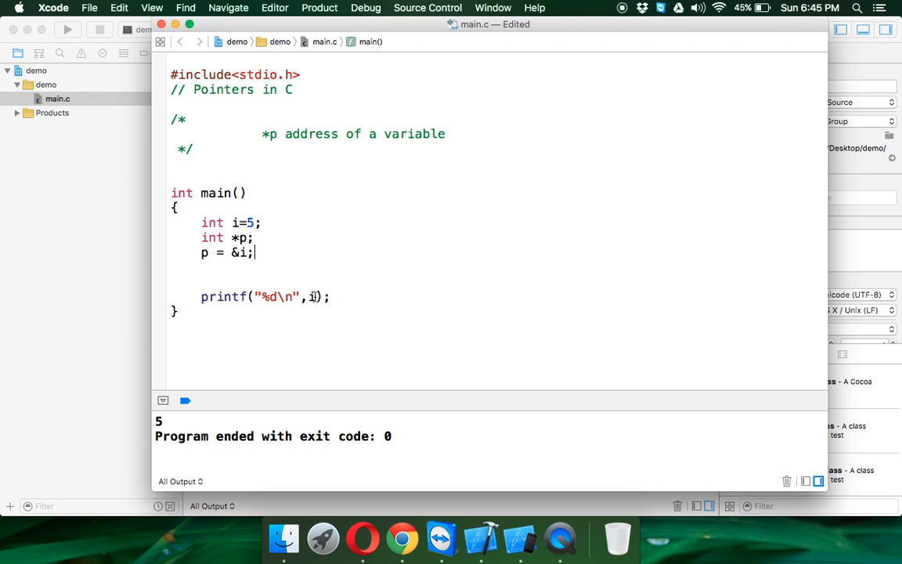
# Step: Print &i, add printf("%d\n",p) above it, and run to compare addresses
pyautogui.write('&')
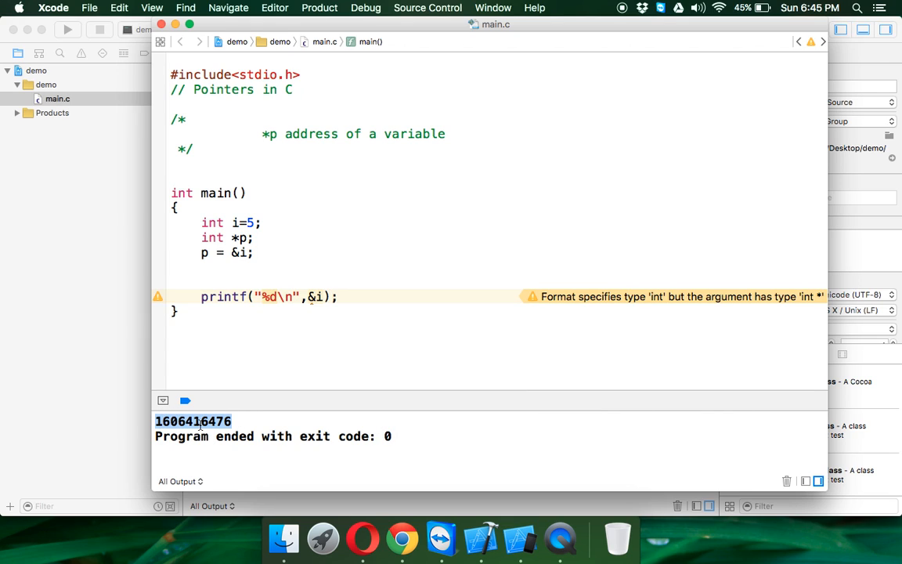
pyautogui.click(243, 421)
pyautogui.write('printf("')
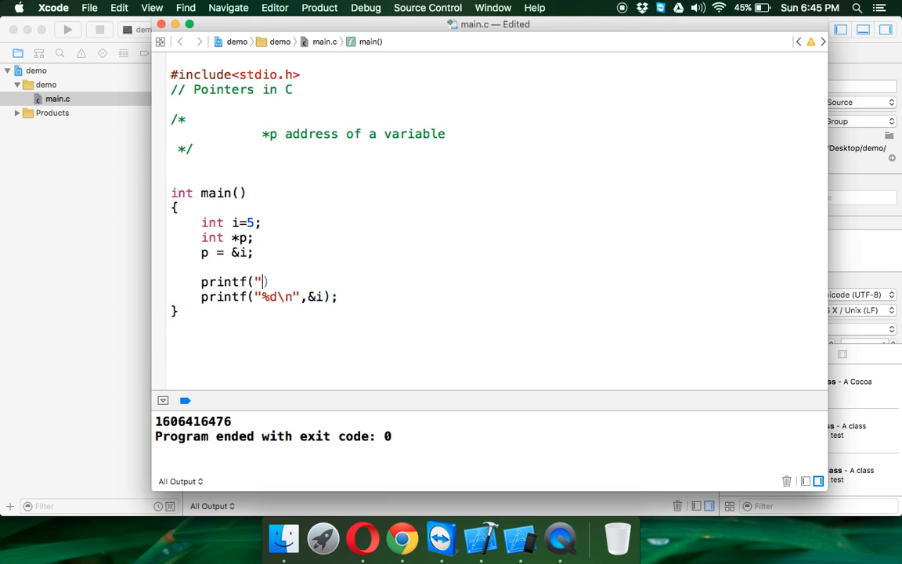
pyautogui.write('%d"')
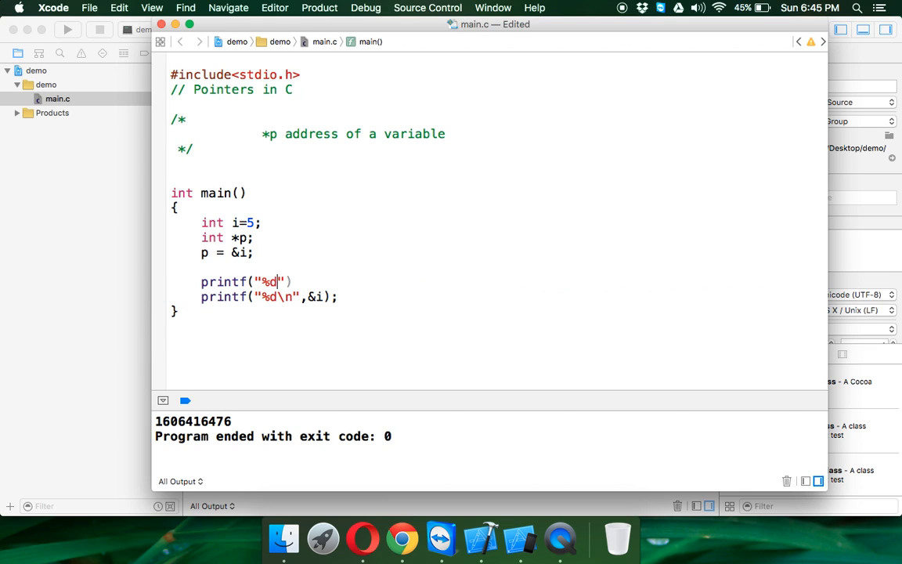
pyautogui.write('\\n",p')
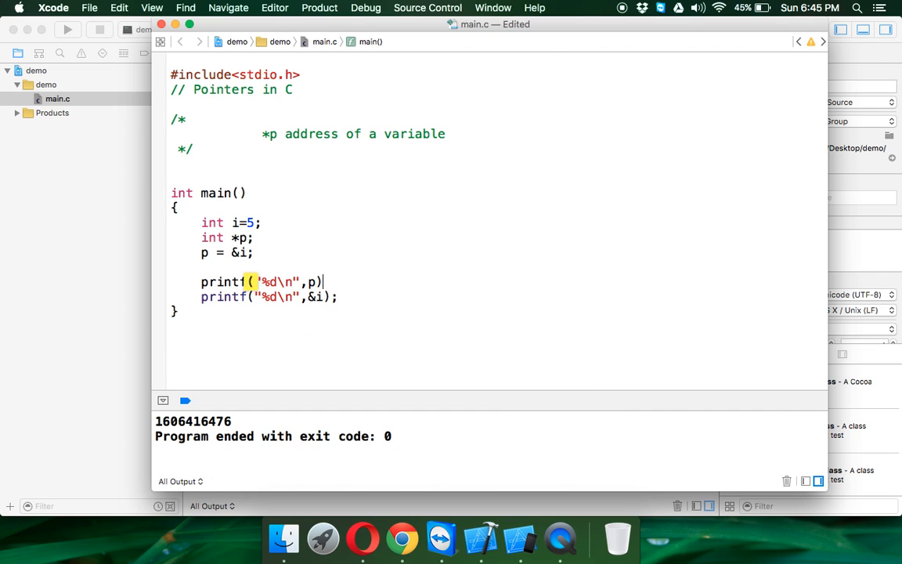
pyautogui.press('cmd+b')
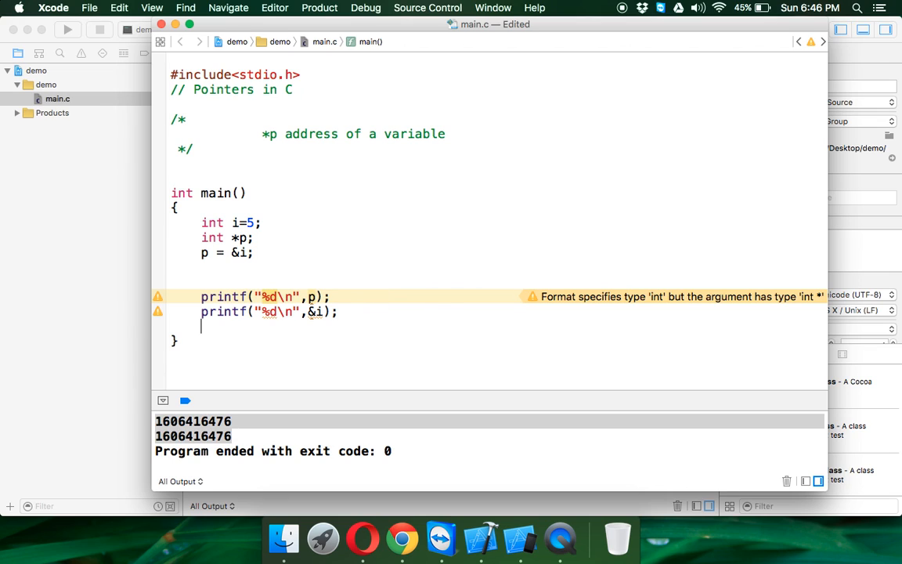
# Step: Add printf("%d\n",i) and printf("%d\n",*p), showing 5 twice in the output
pyautogui.write('printf("%')
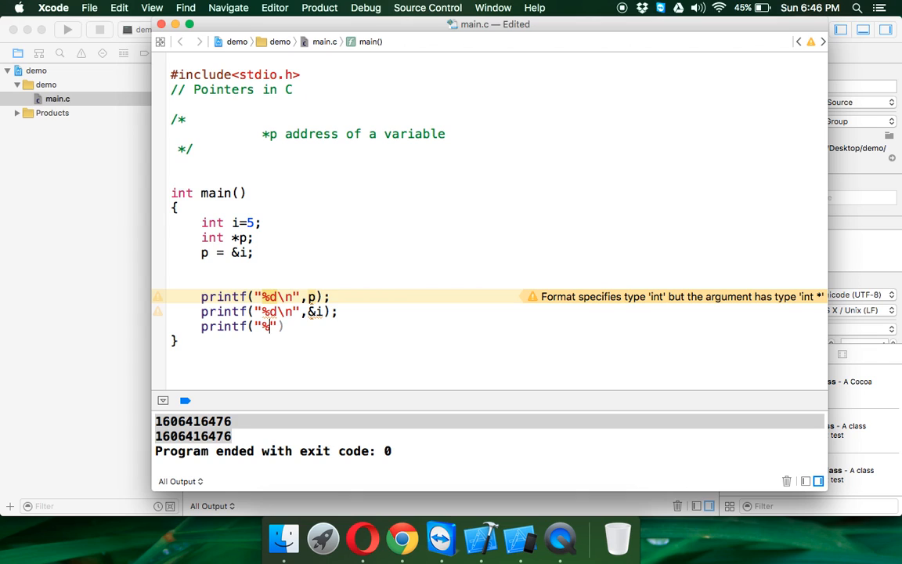
pyautogui.write('d\\n')
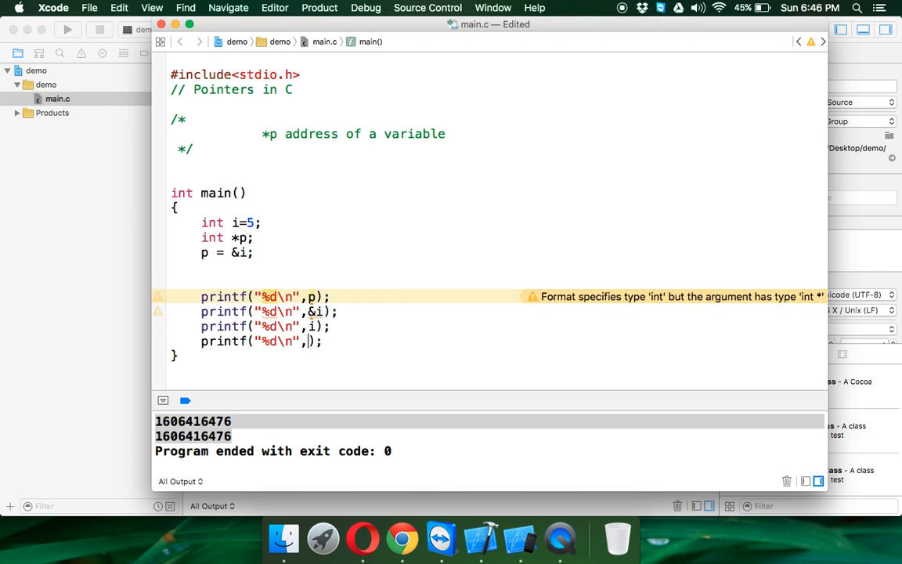
pyautogui.write('*')
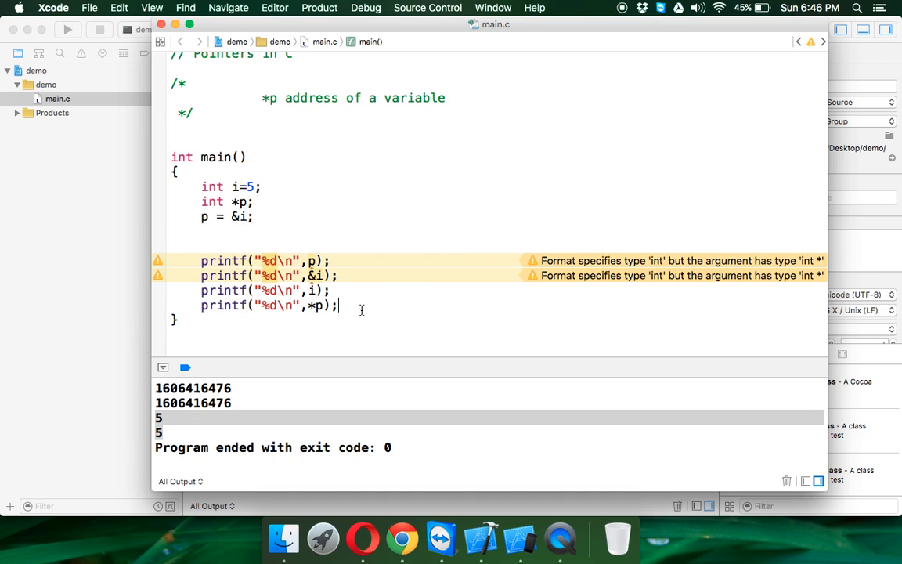
pyautogui.press('Return')
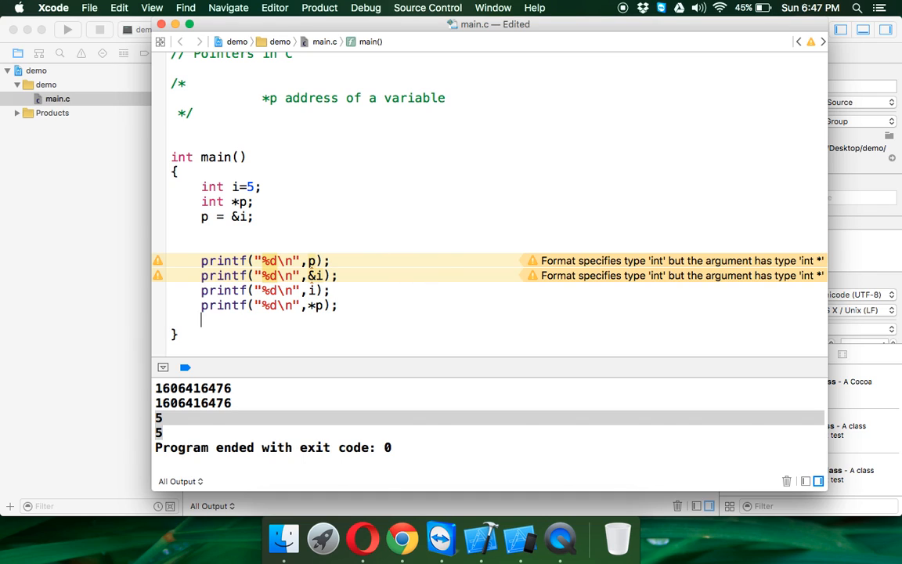